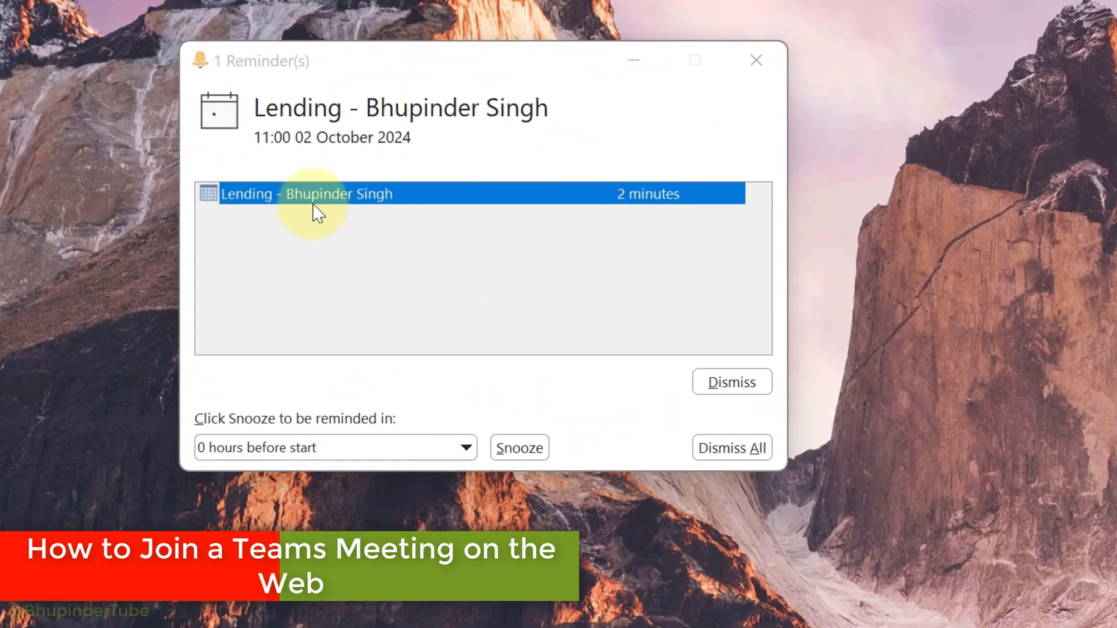
Open the Lending meeting reminder, follow its join link, and allow microphone and camera access
double_click(306, 194)
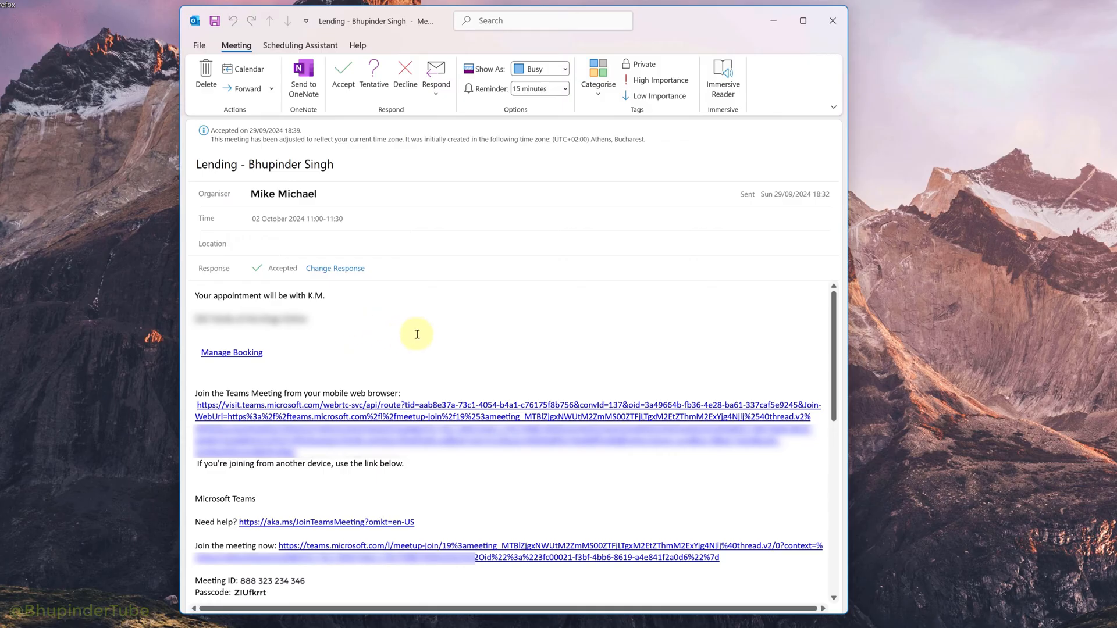
mouse_move(379, 391)
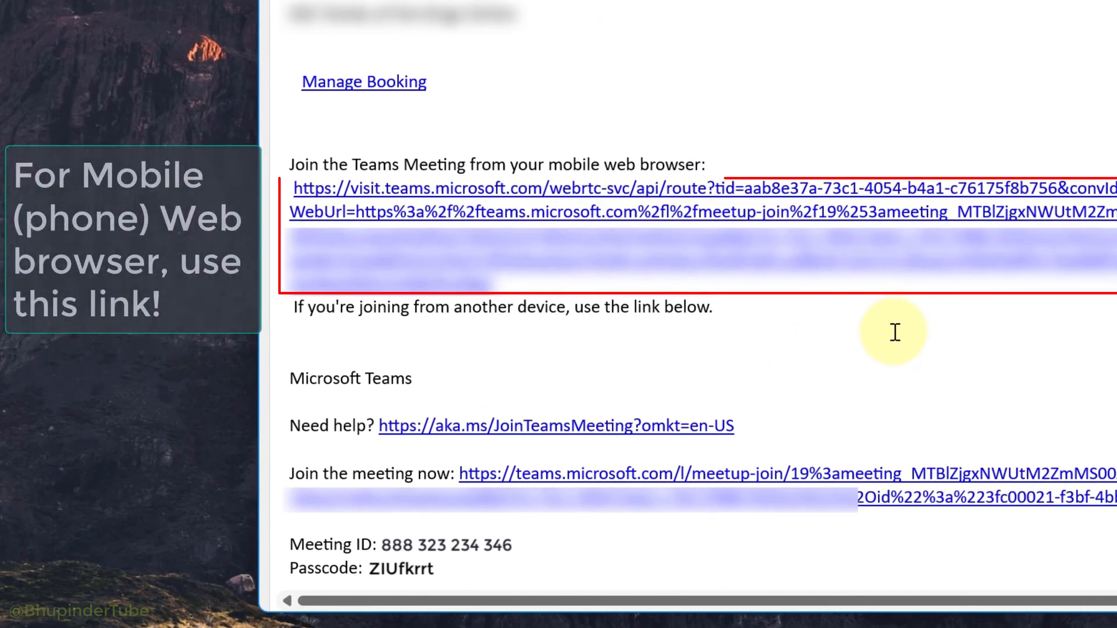
mouse_move(898, 328)
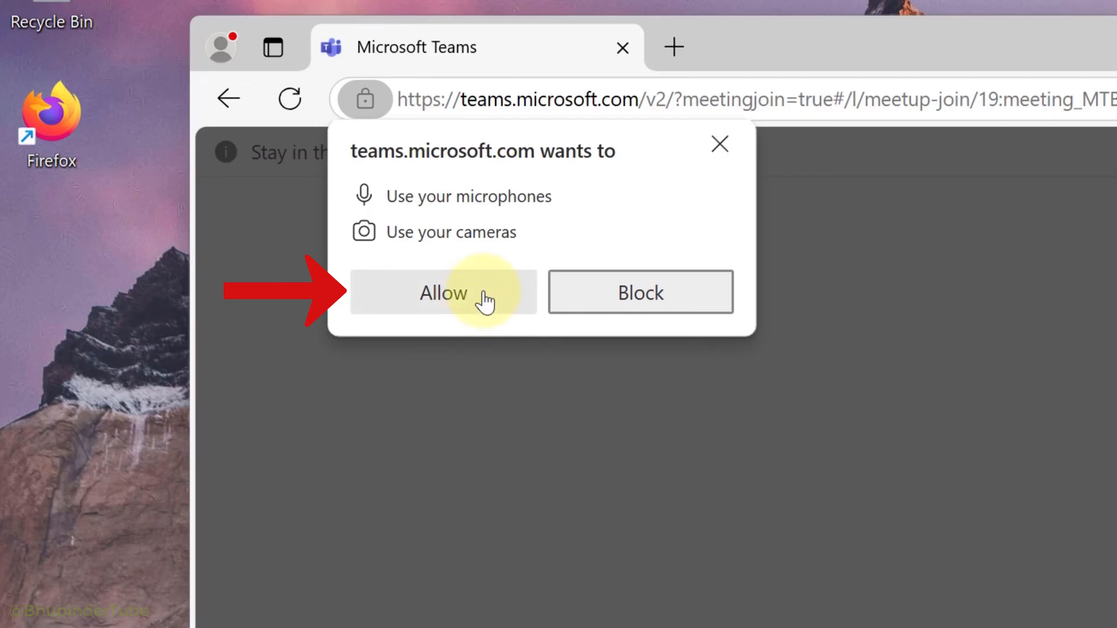
left_click(443, 292)
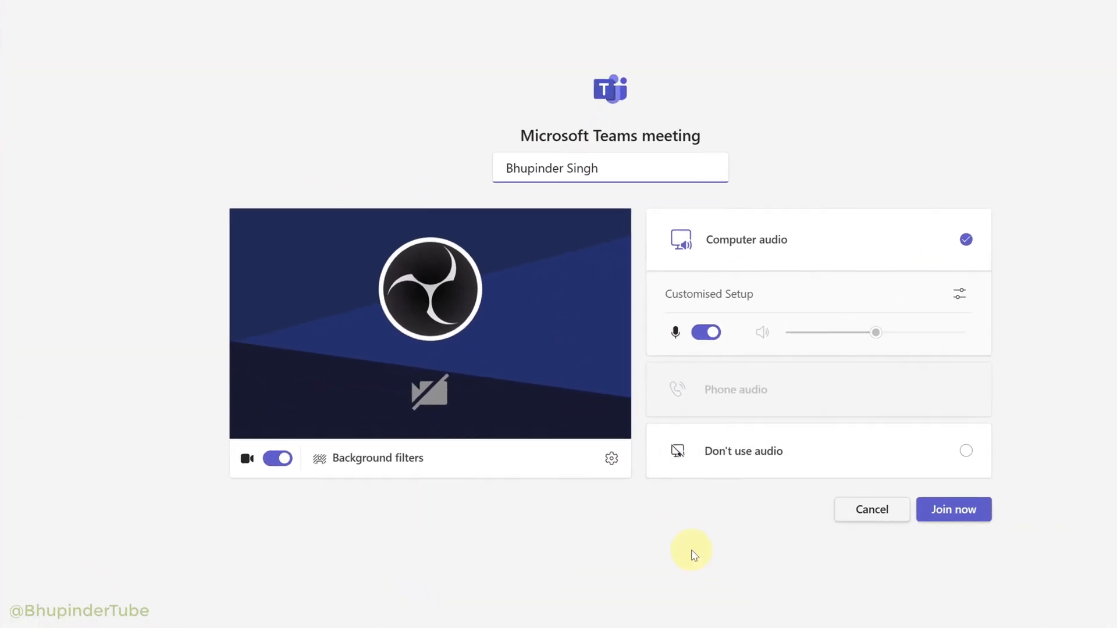
Switch the camera off under the video preview on the pre-join screen
left_click(277, 458)
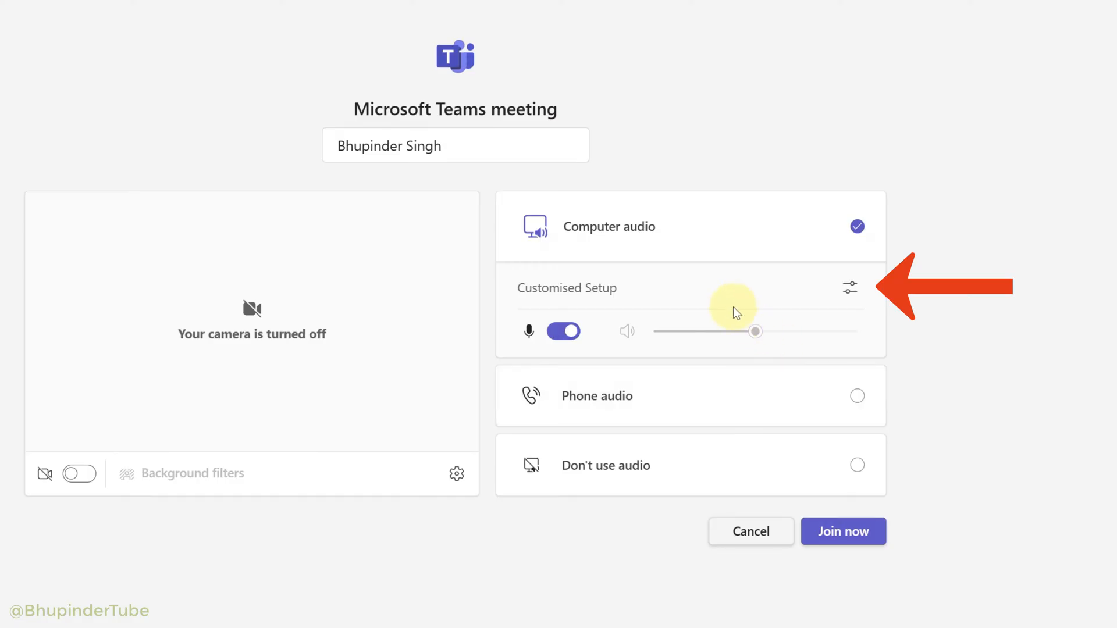
Review the Speaker and Microphone devices in Customised Setup, then join and wait in the lobby
left_click(848, 288)
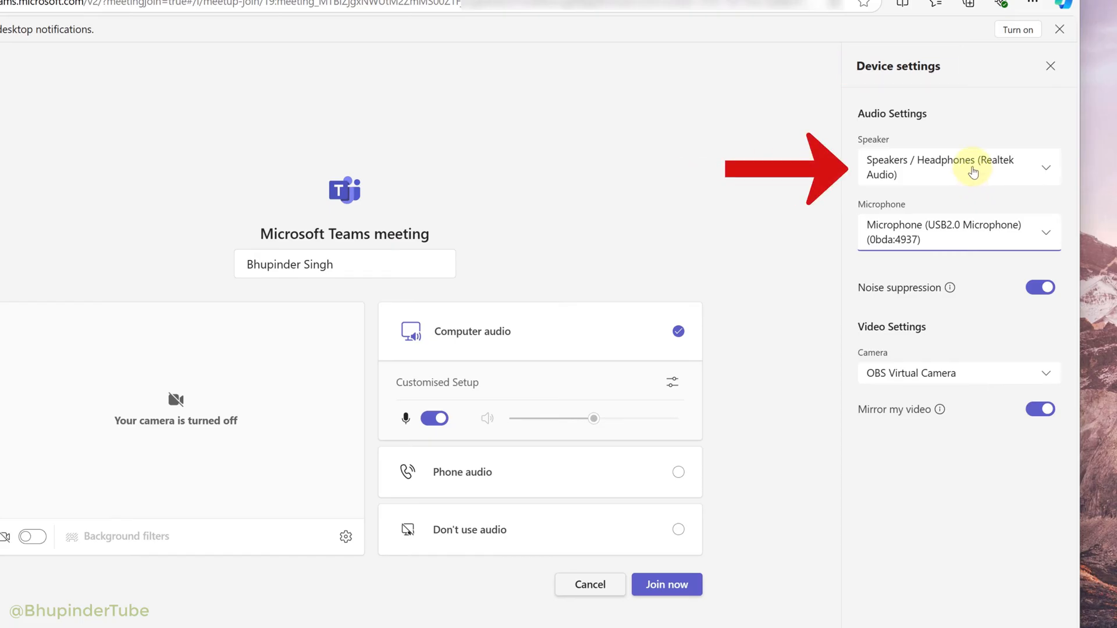
left_click(973, 168)
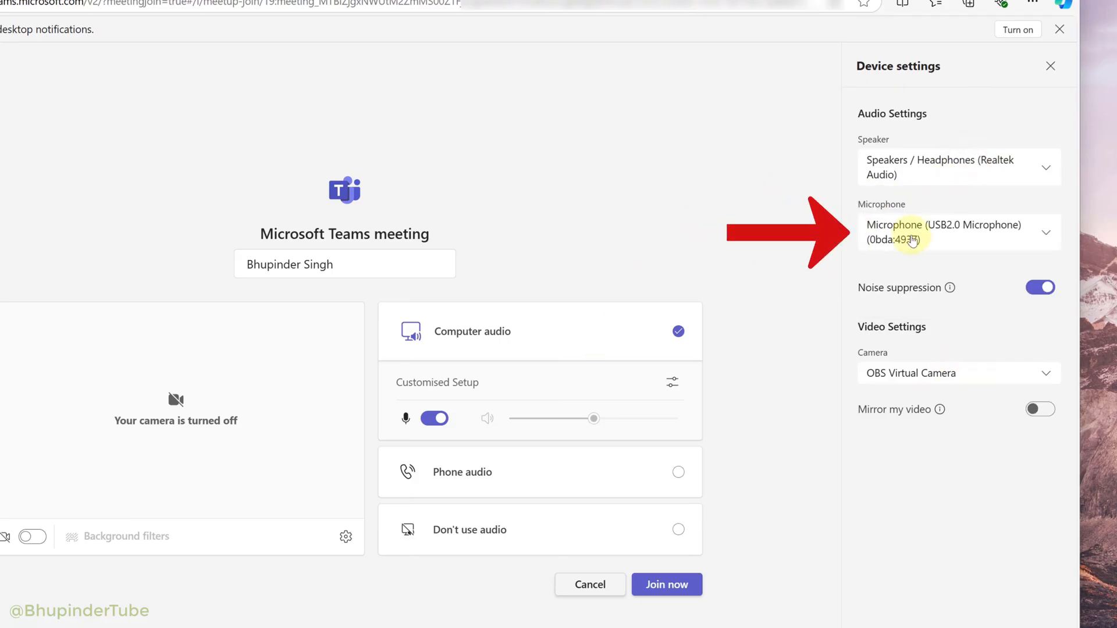
left_click(958, 232)
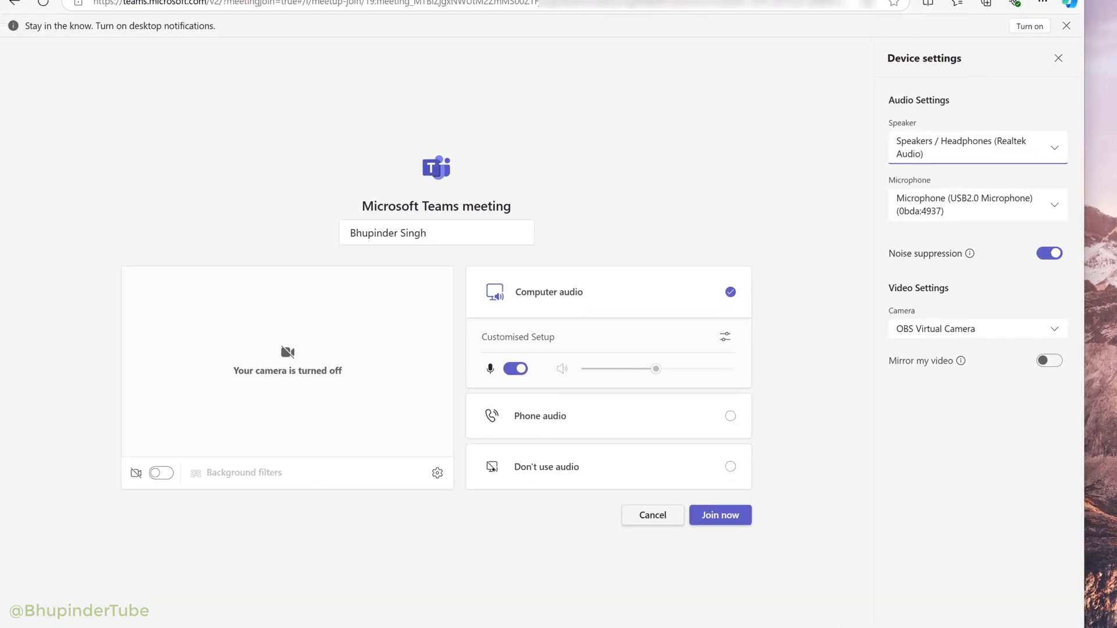
left_click(723, 513)
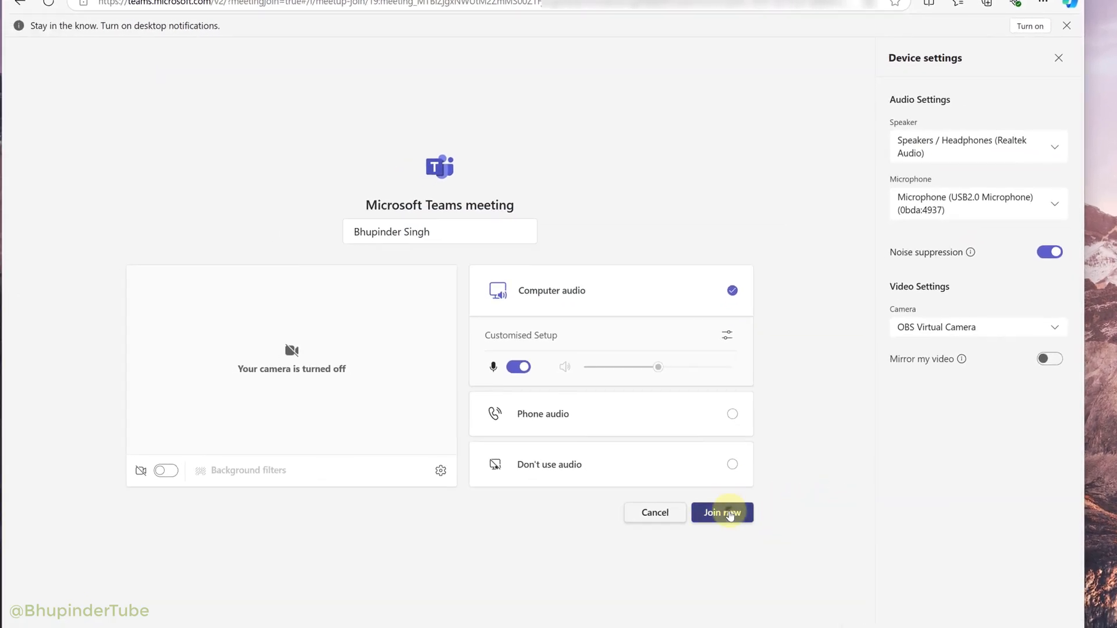
left_click(722, 512)
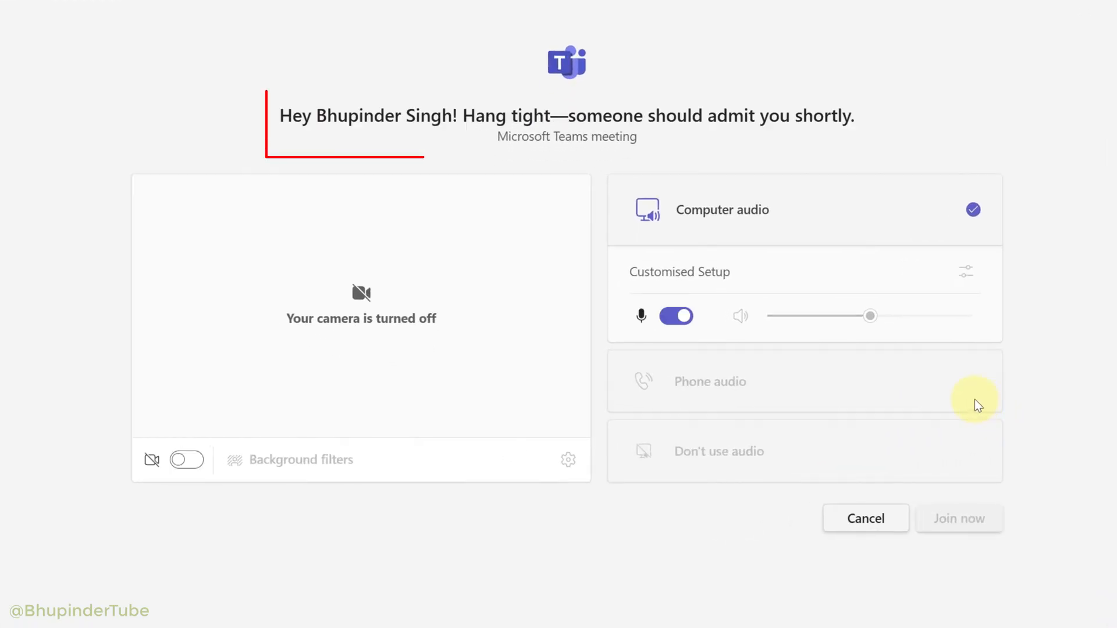